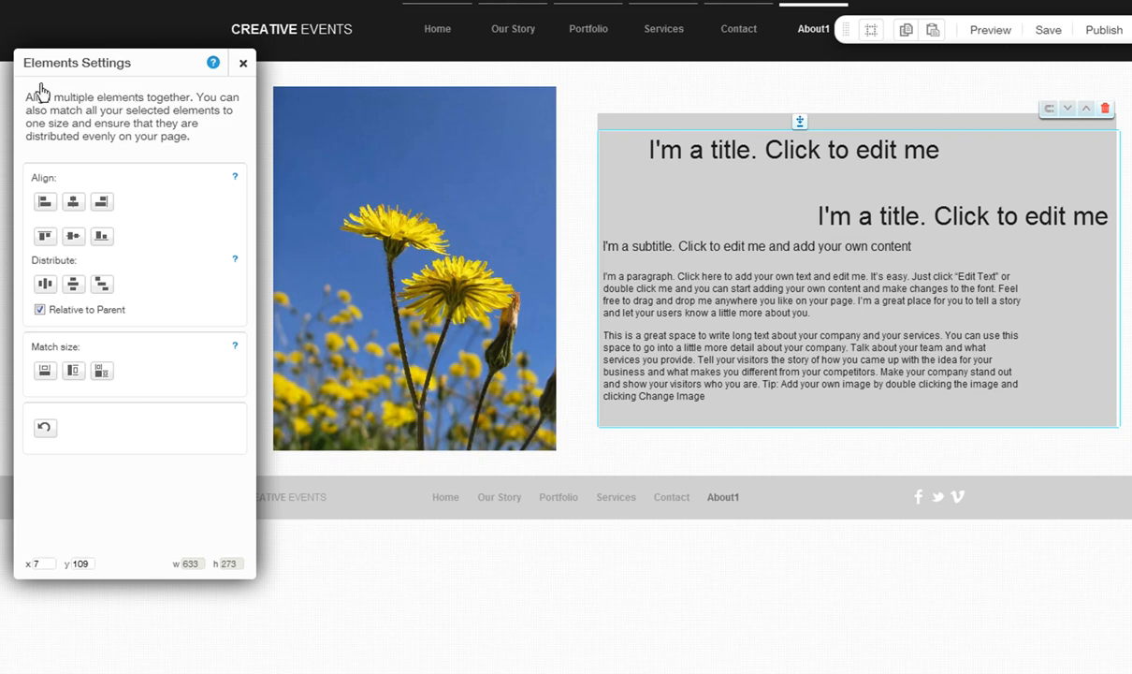
{"action": "mouse_move", "coordinate": [105, 190]}
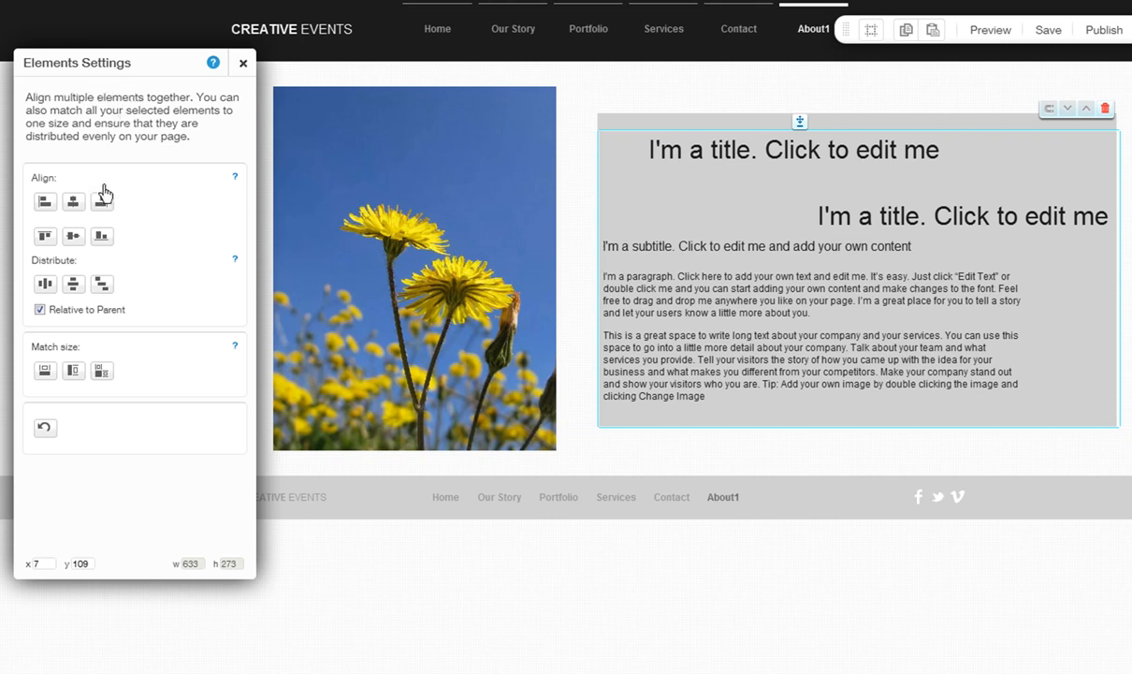
{"action": "mouse_move", "coordinate": [101, 356]}
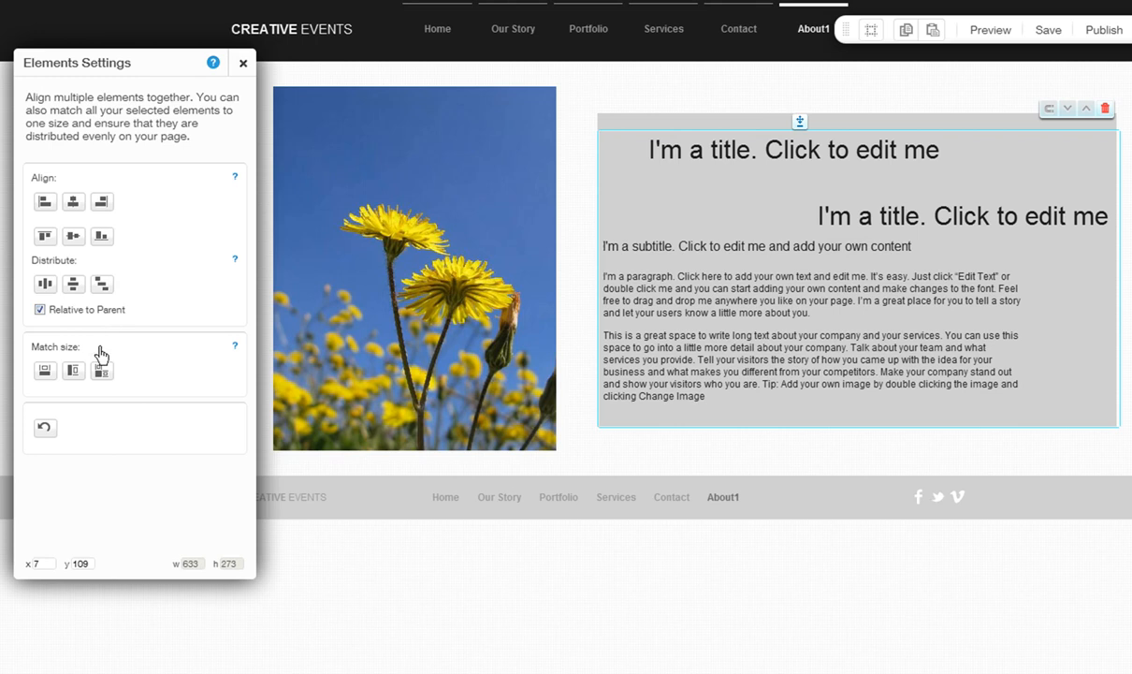
{"action": "mouse_move", "coordinate": [543, 477]}
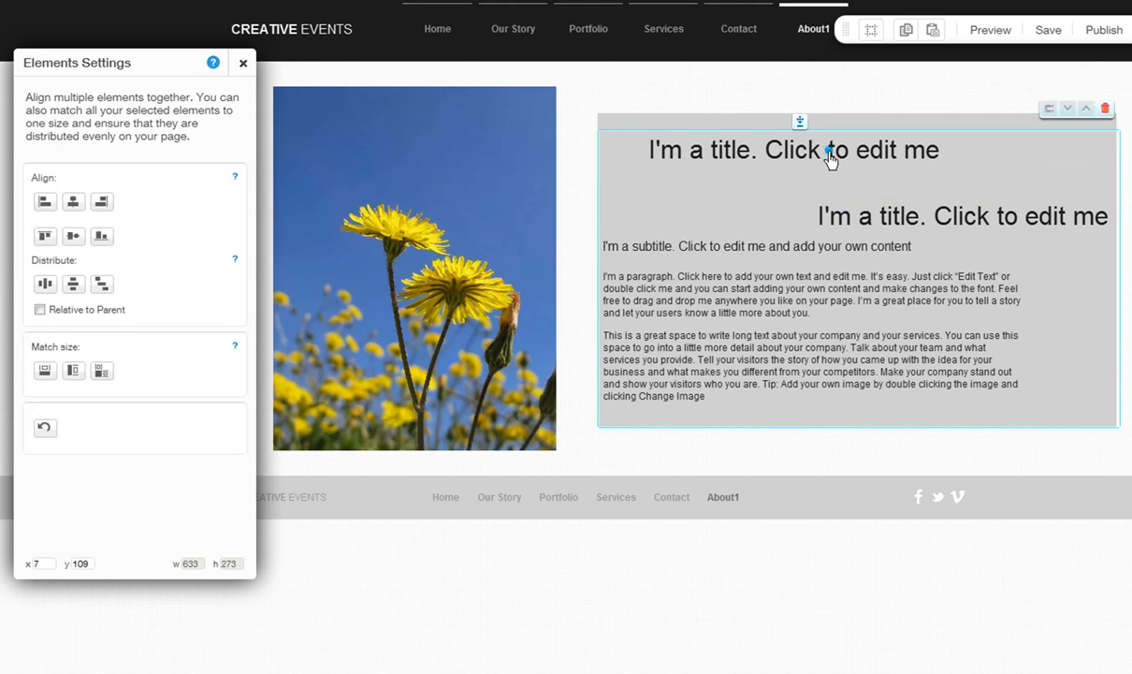
{"action": "mouse_move", "coordinate": [827, 187]}
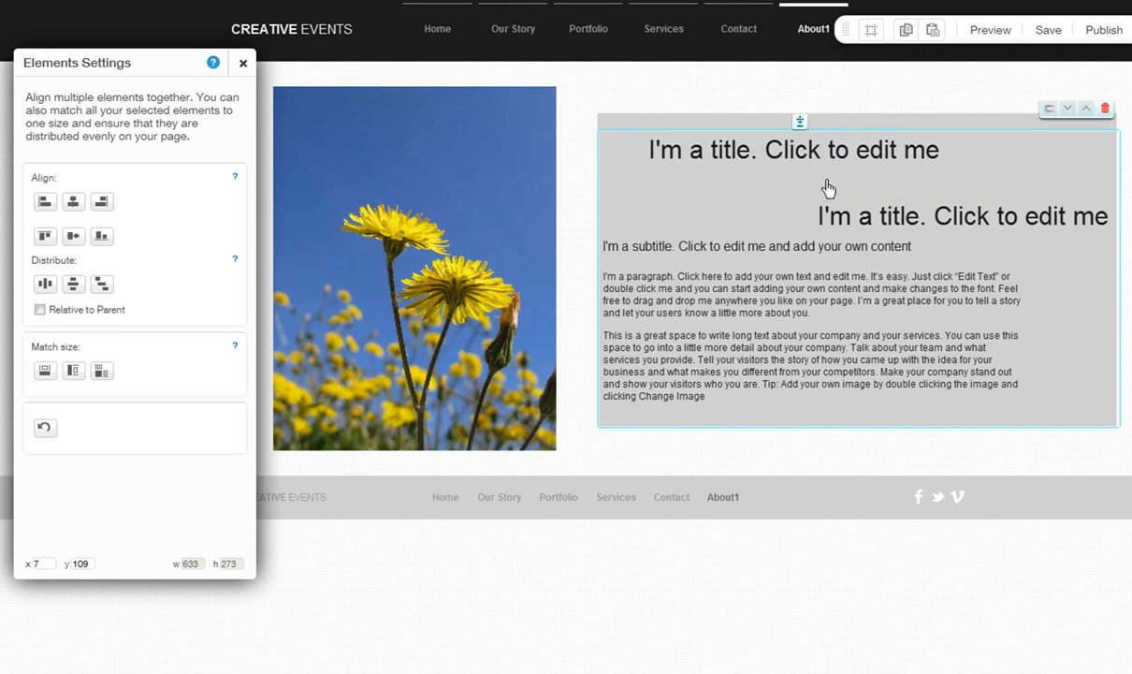
Toggle Relative to Parent and align the titles, subtitle and paragraph into one column
{"action": "left_click", "coordinate": [37, 308]}
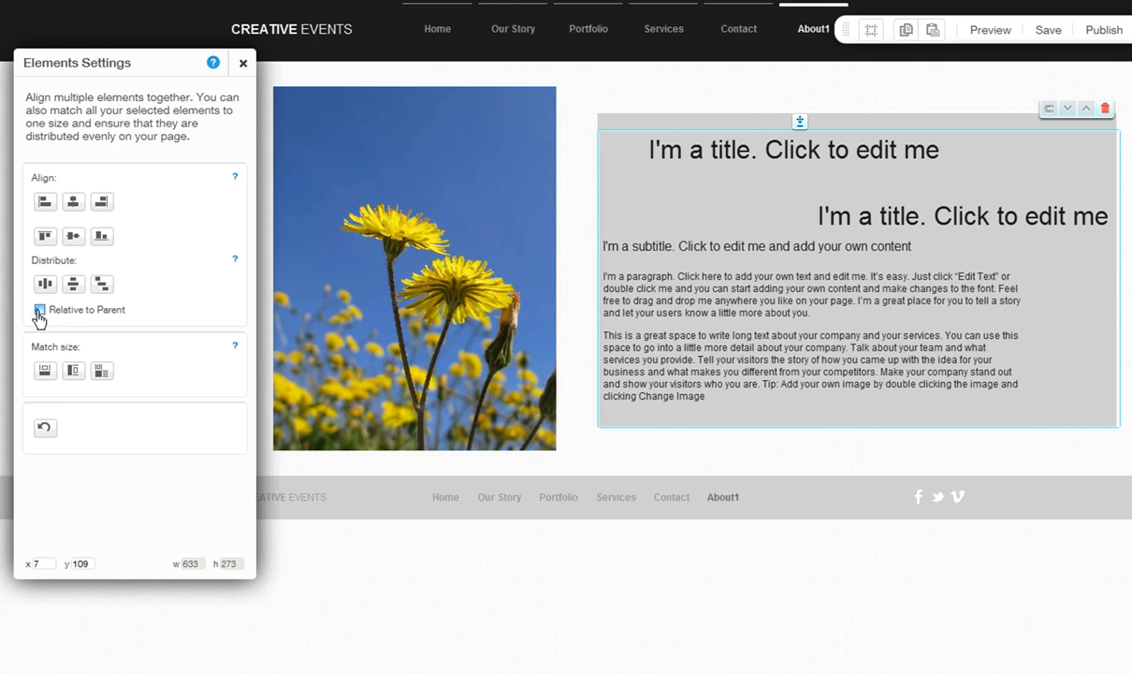
{"action": "left_click", "coordinate": [41, 309]}
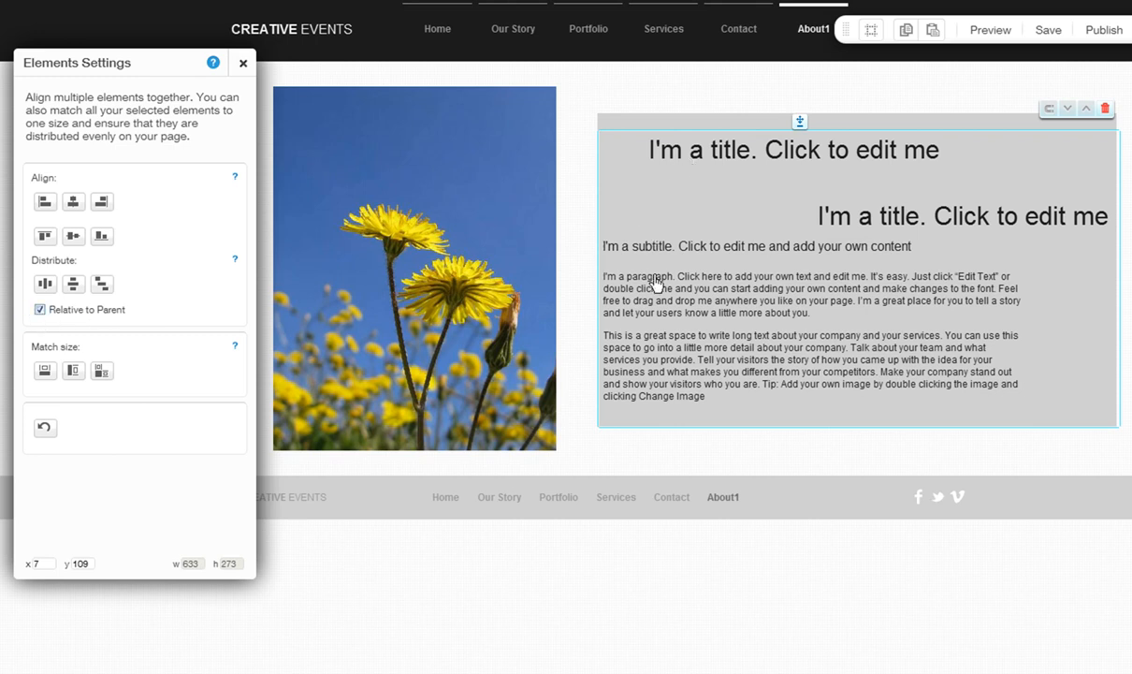
{"action": "mouse_move", "coordinate": [613, 140]}
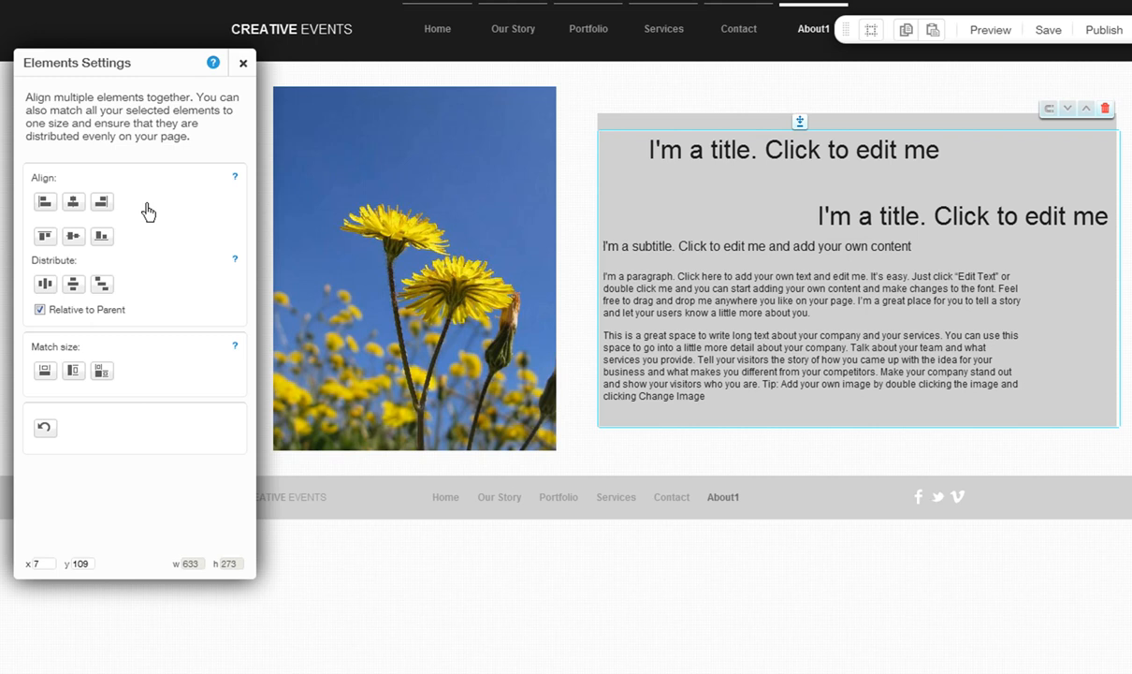
{"action": "mouse_move", "coordinate": [625, 281]}
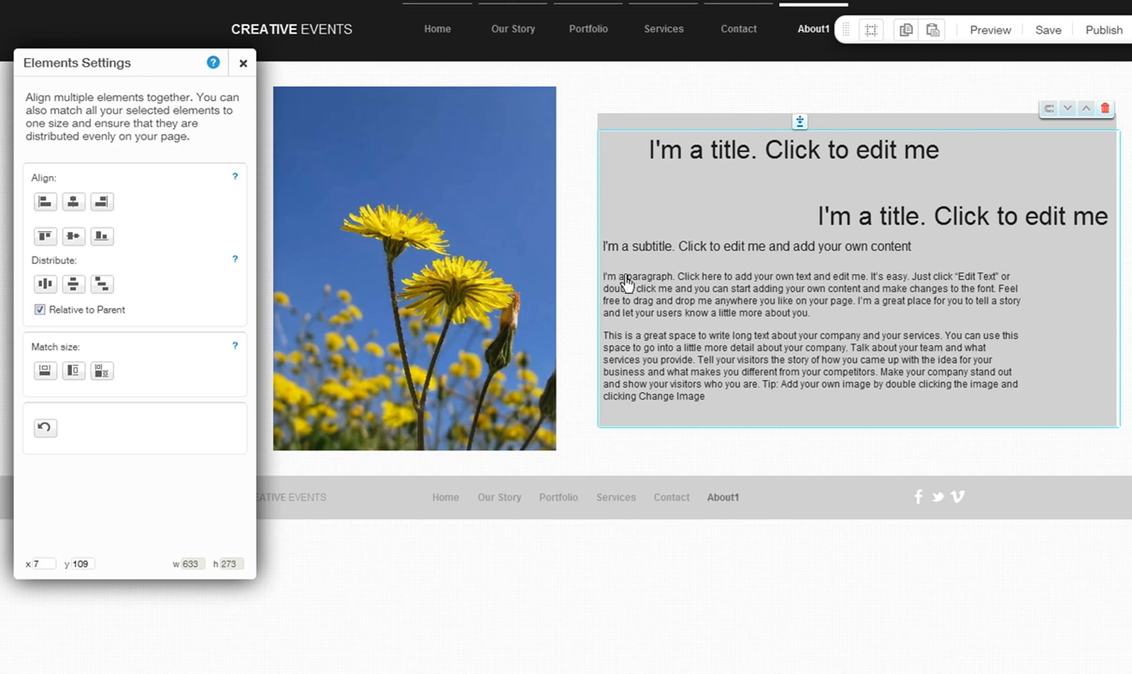
{"action": "mouse_move", "coordinate": [790, 166]}
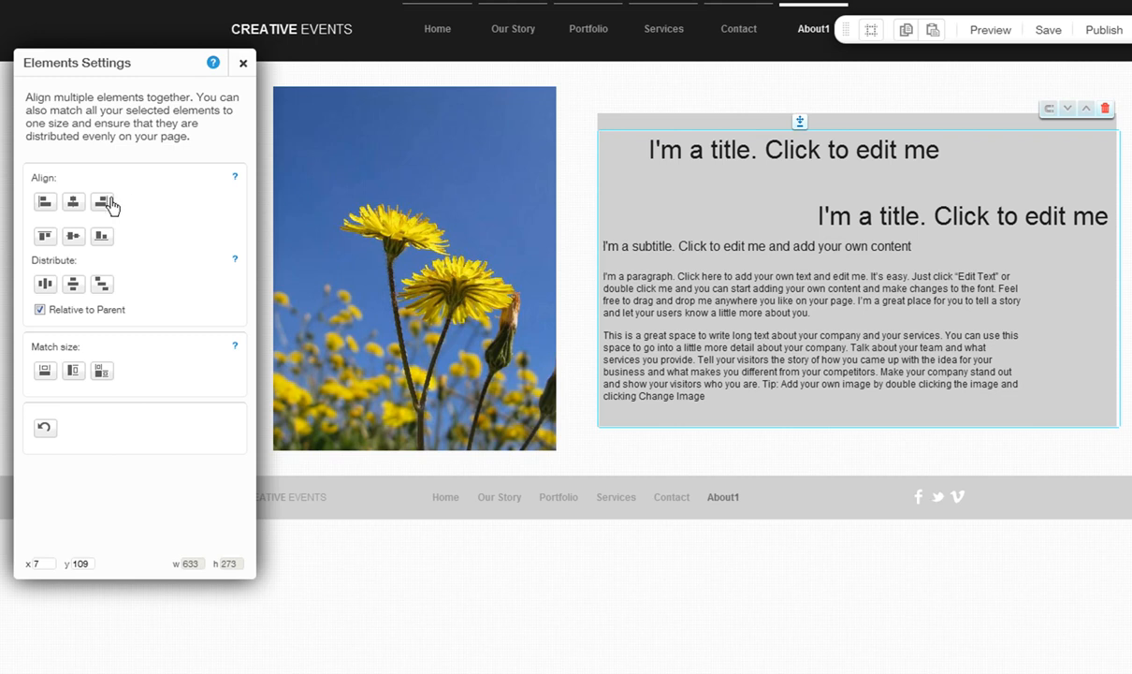
{"action": "left_click", "coordinate": [45, 202]}
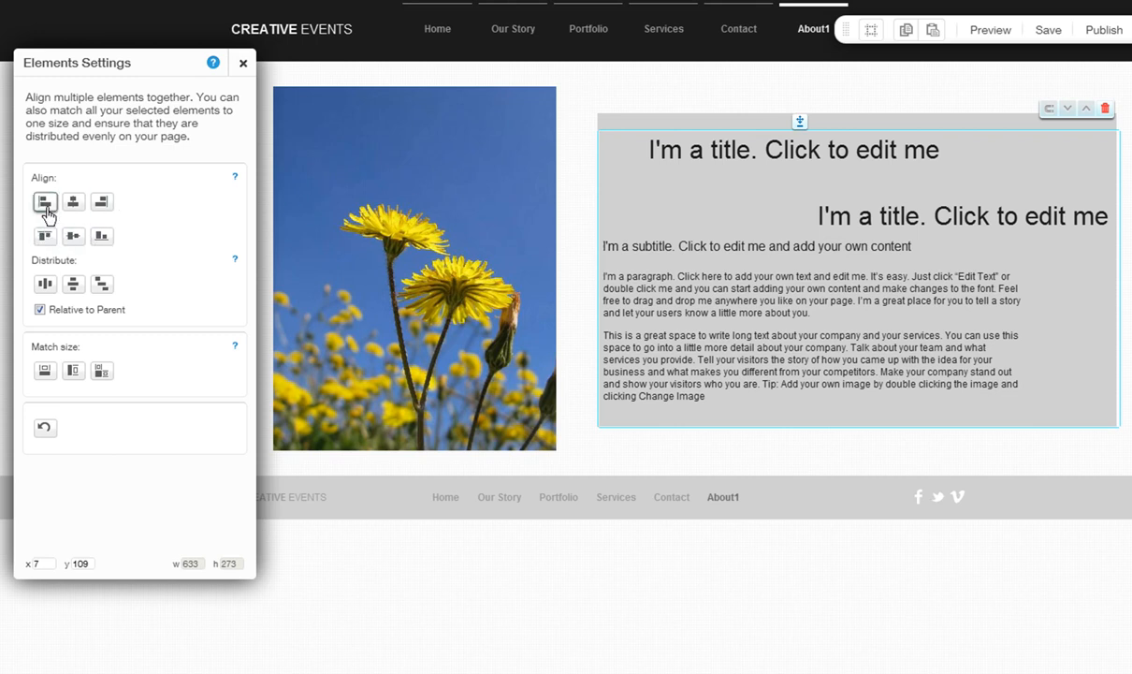
{"action": "left_click", "coordinate": [101, 202]}
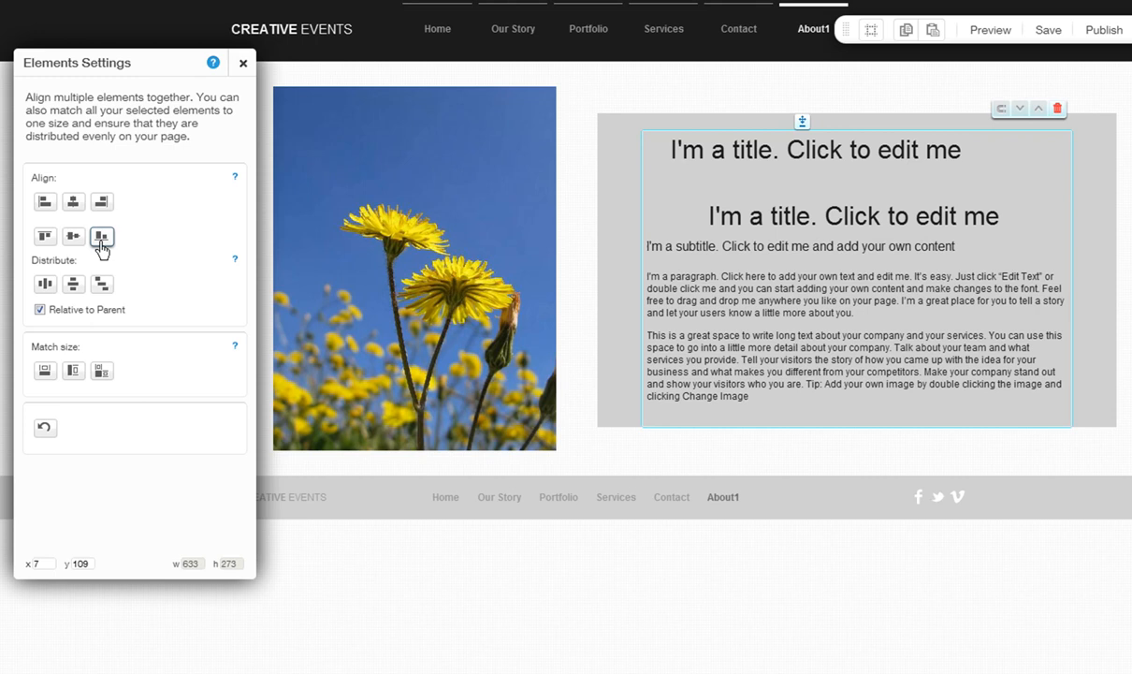
{"action": "mouse_move", "coordinate": [43, 277]}
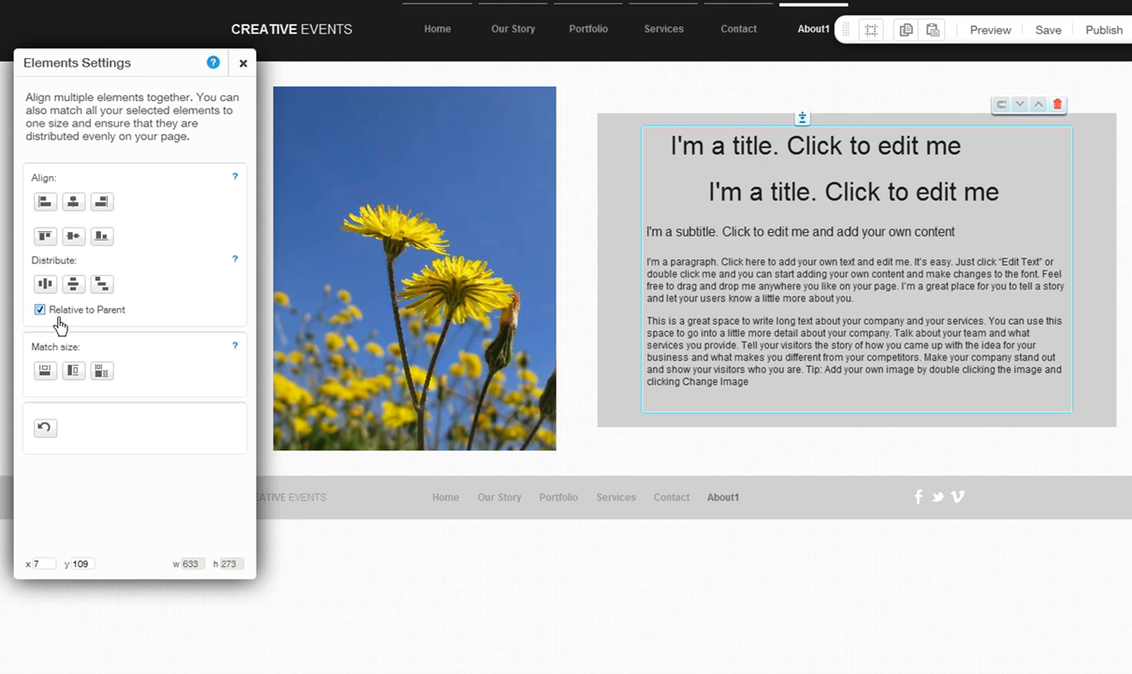
Toggle Relative to Parent, match the flower photo's width to the grey text box, then undo
{"action": "left_click", "coordinate": [39, 309]}
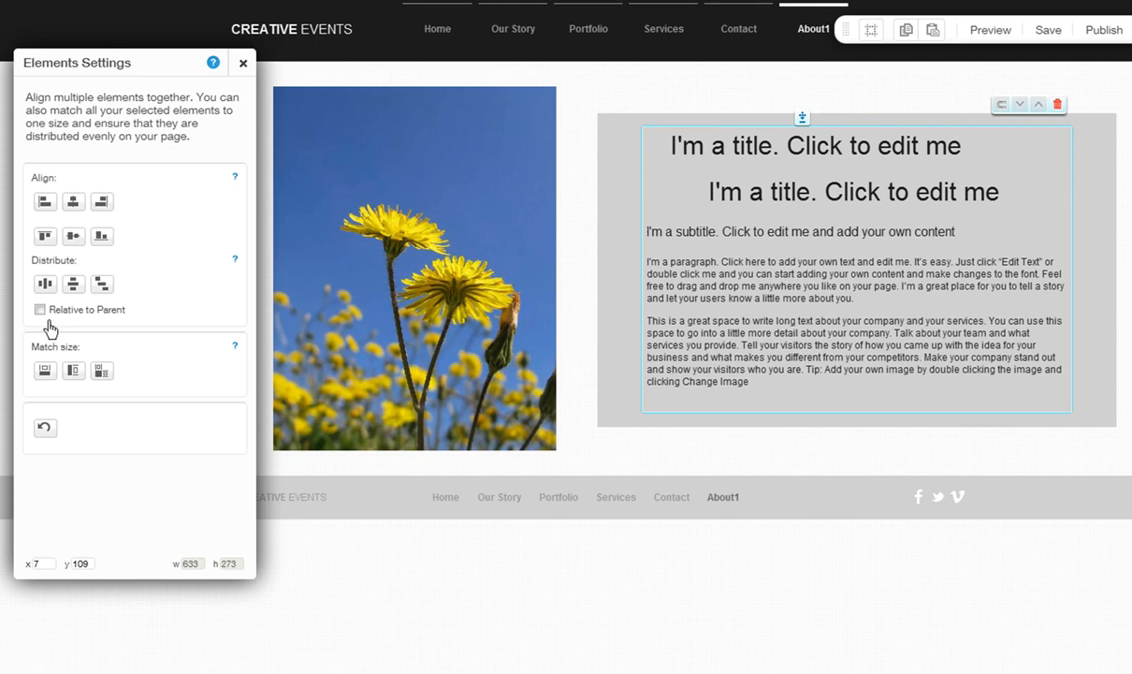
{"action": "left_click", "coordinate": [40, 309]}
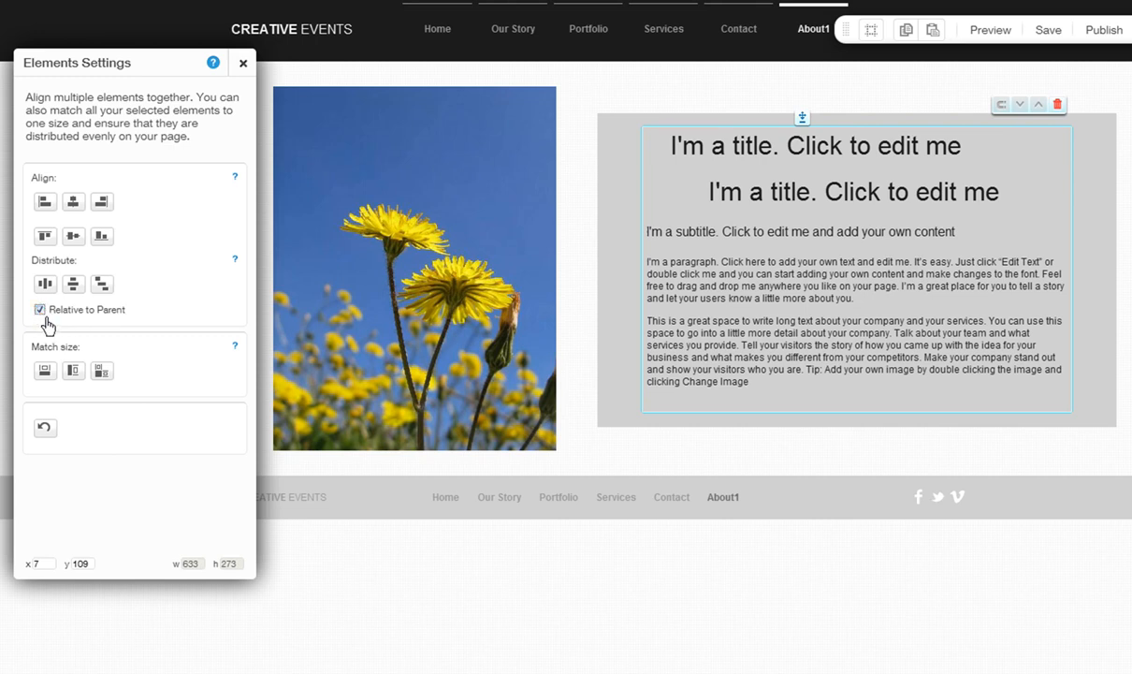
{"action": "mouse_move", "coordinate": [58, 326]}
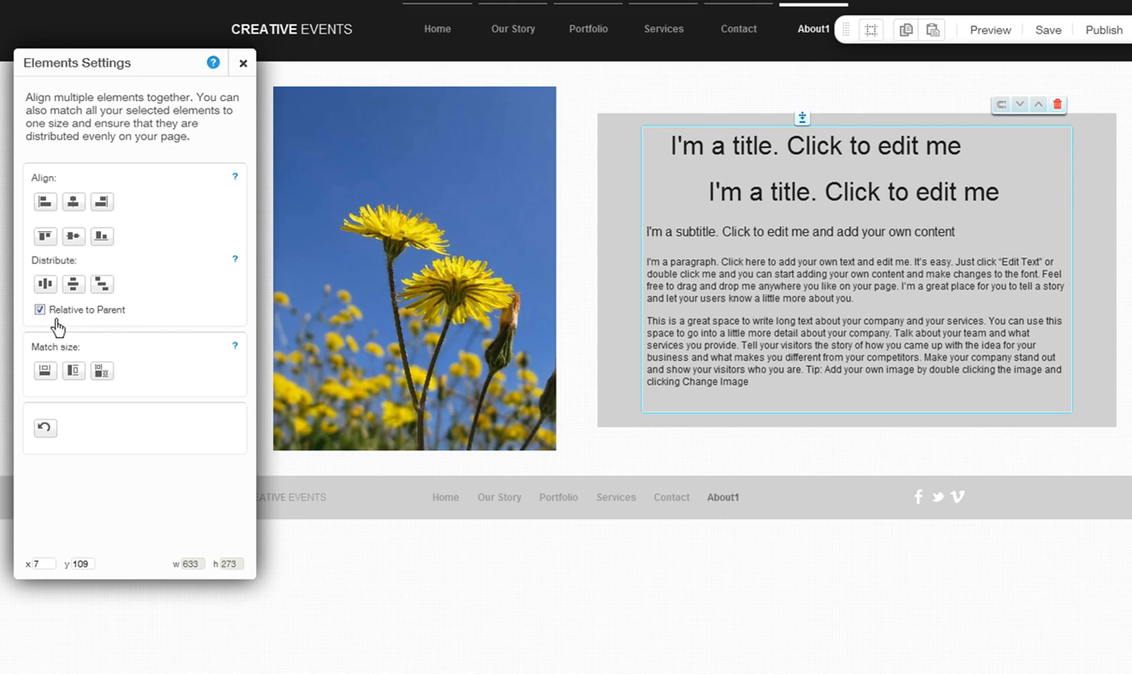
{"action": "mouse_move", "coordinate": [64, 363]}
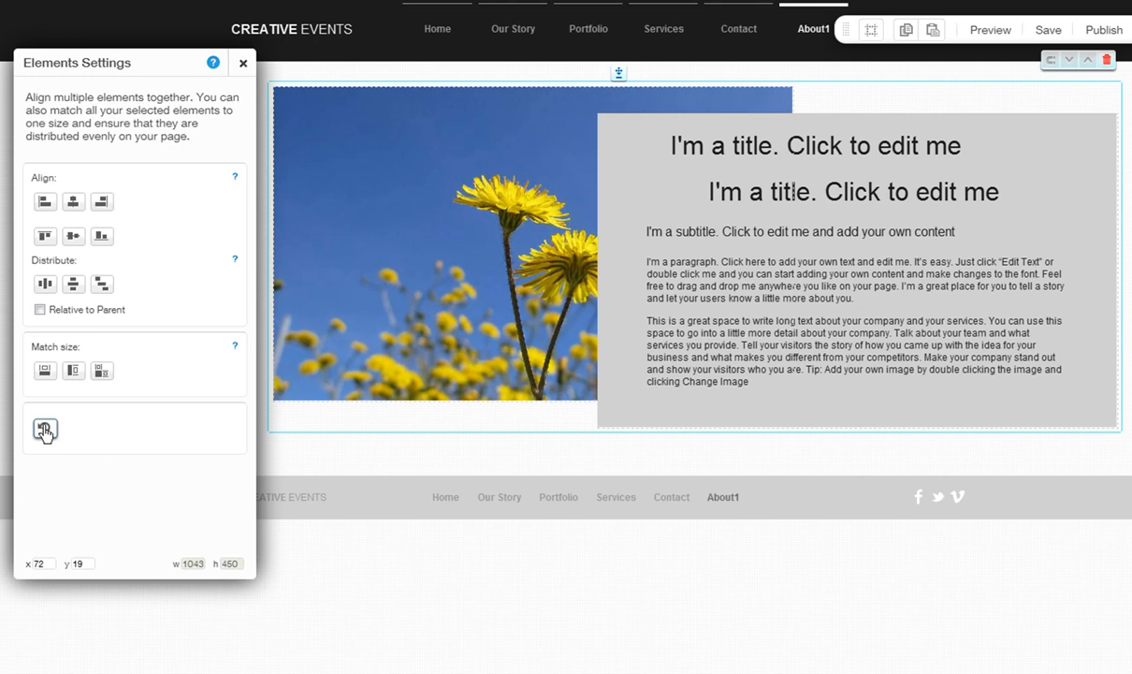
{"action": "left_click", "coordinate": [44, 427]}
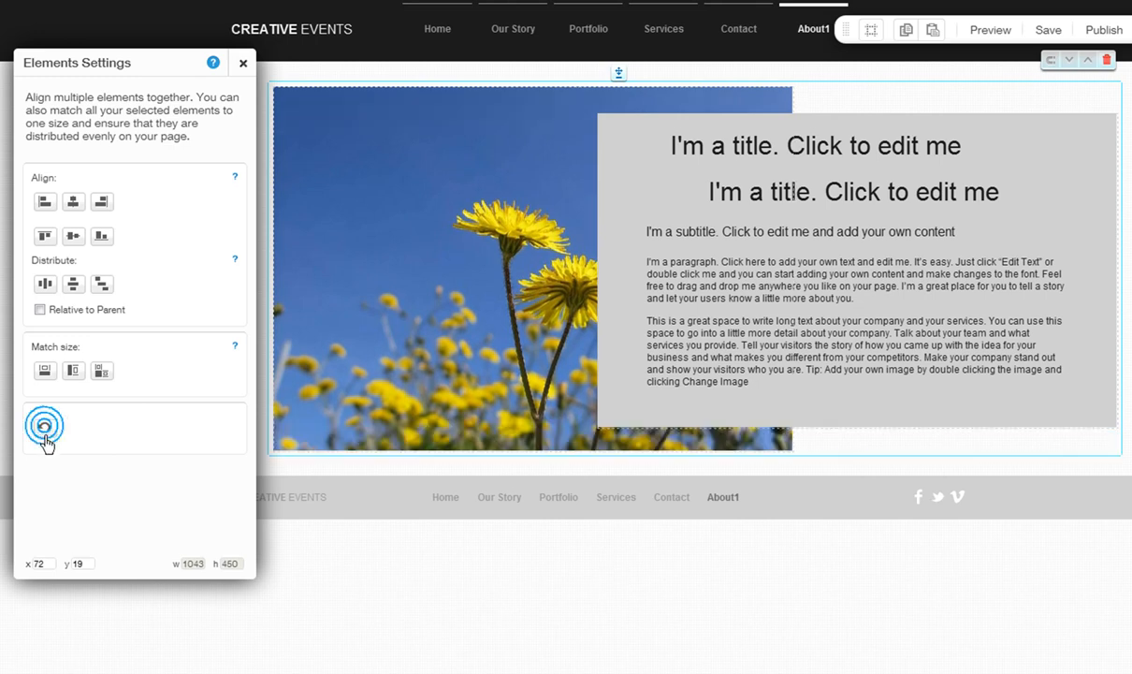